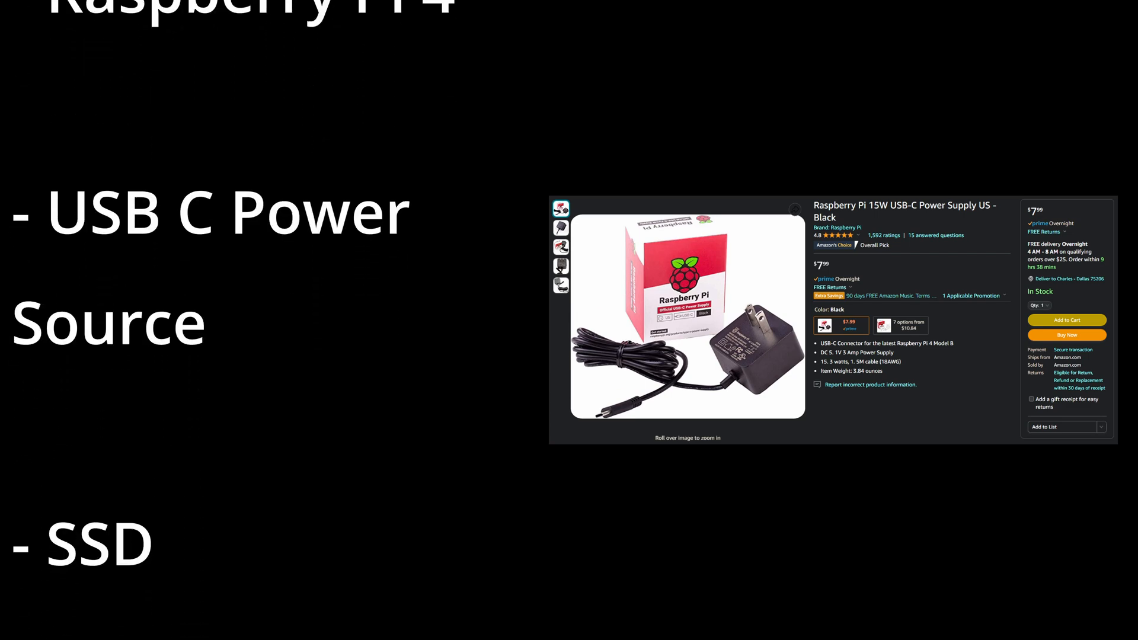
Download the Raspberry Pi Imager installer for Windows and run it
scroll(down, 3)
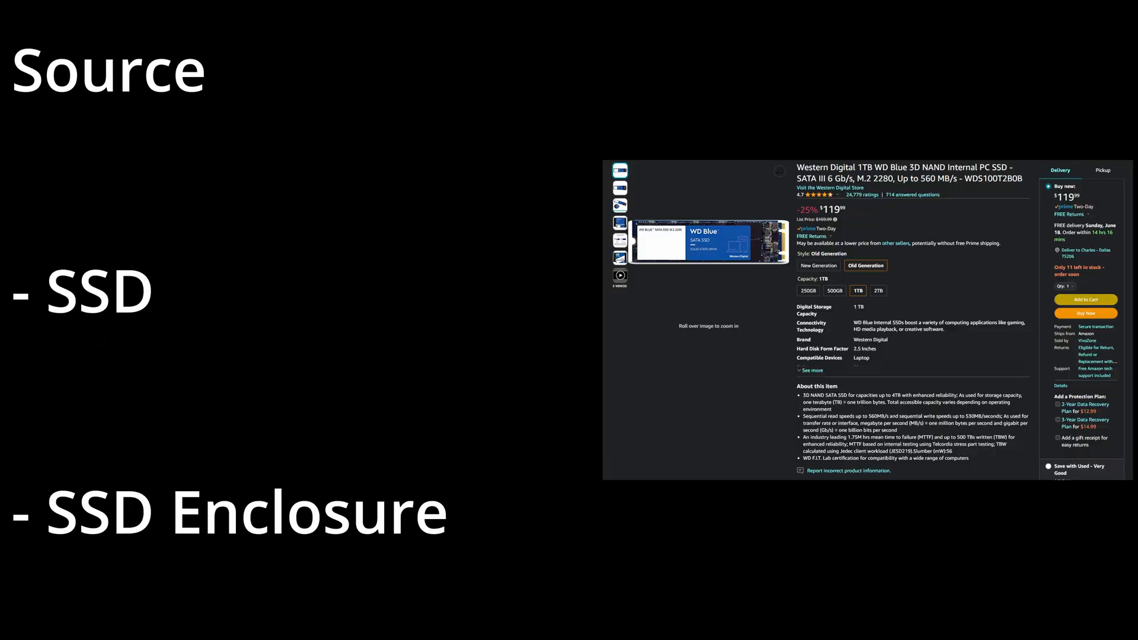
scroll(down, 3)
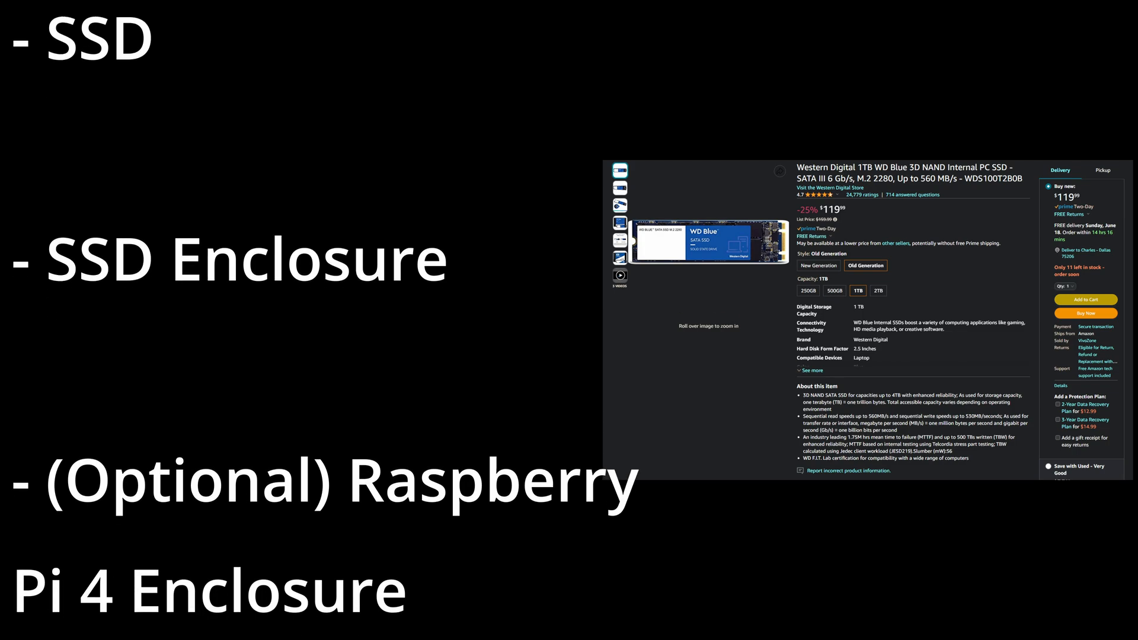
scroll(down, 3)
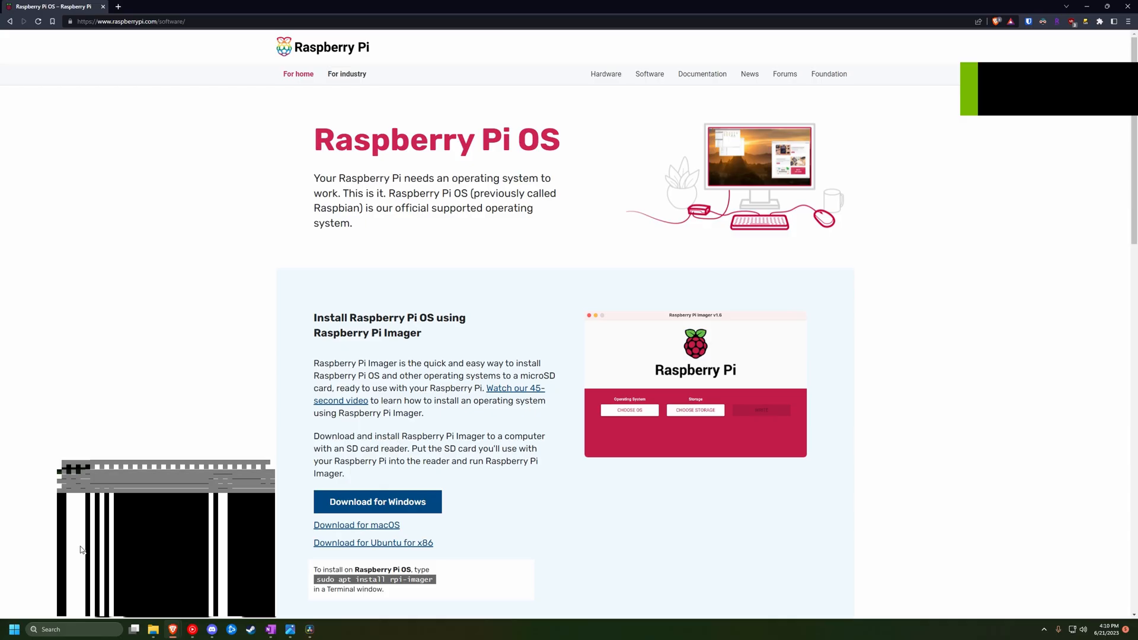
click(377, 501)
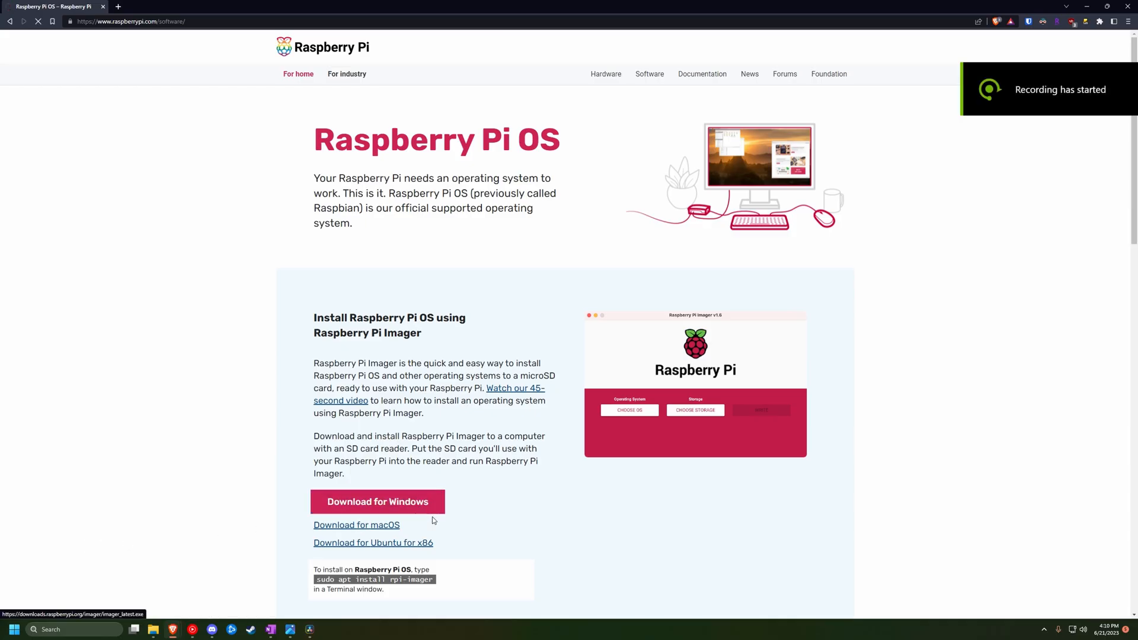
click(378, 502)
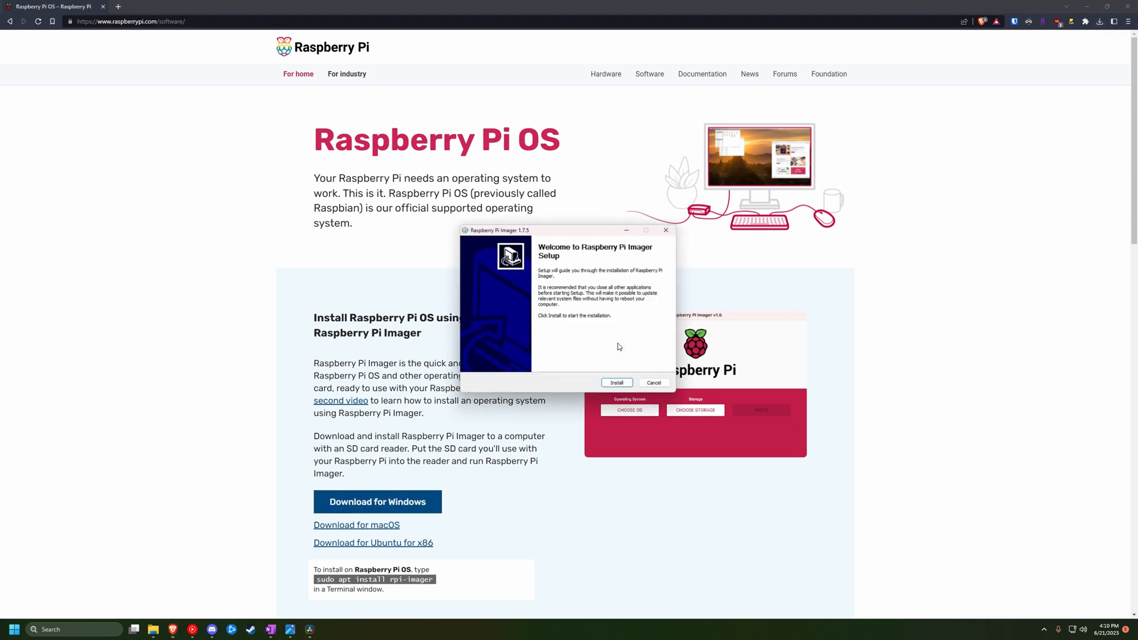
Install Raspberry Pi Imager, launch it, and bring up its operating system list
click(617, 382)
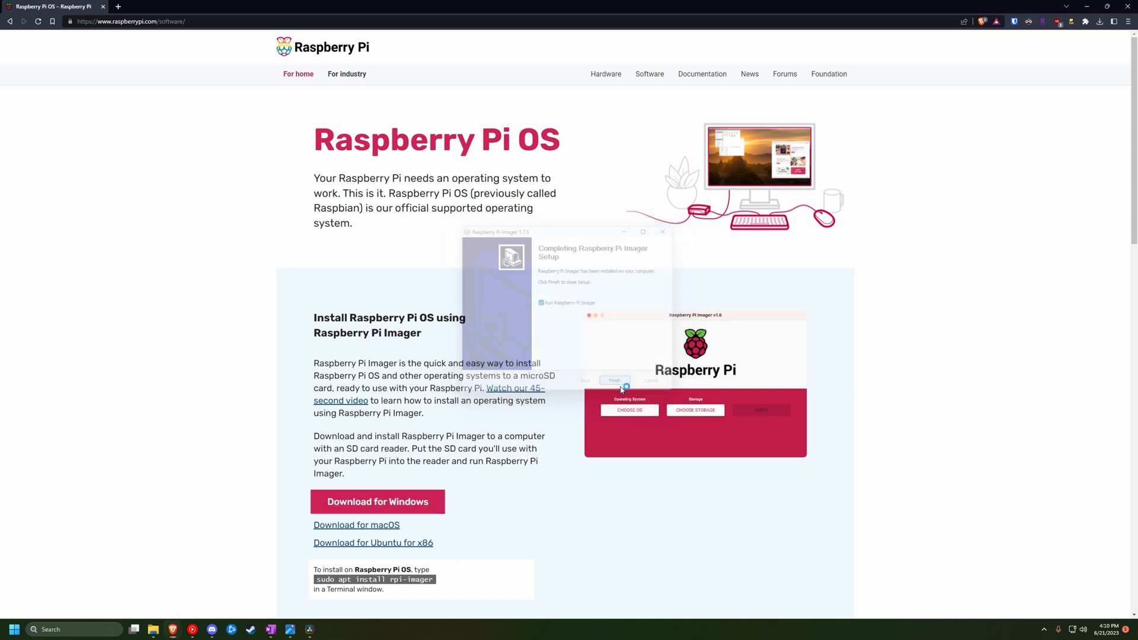
click(614, 380)
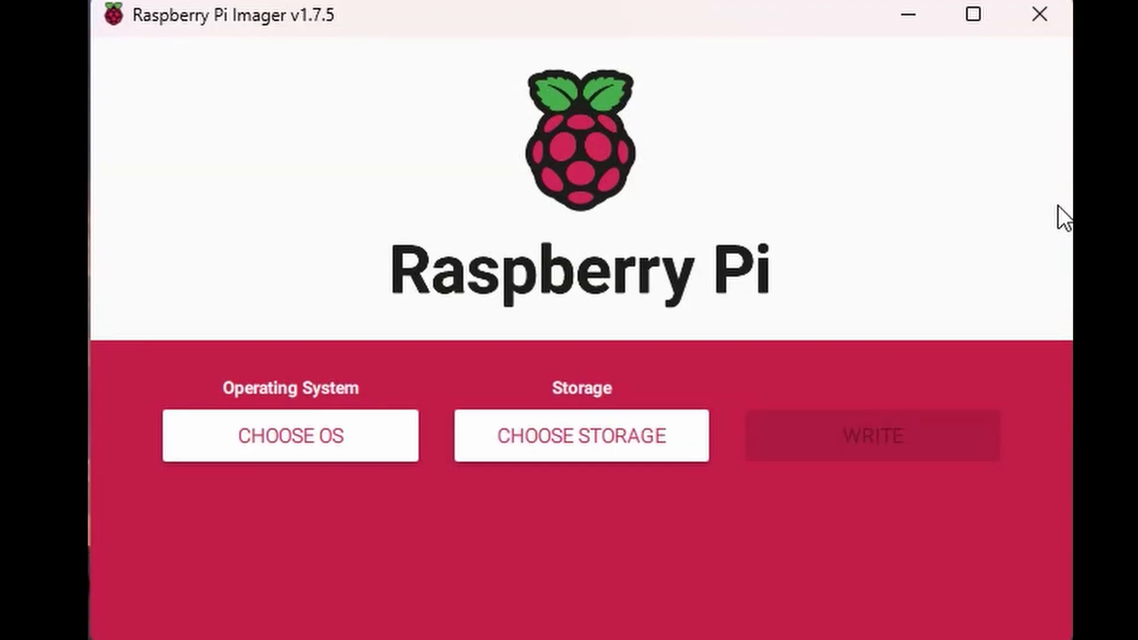
click(291, 437)
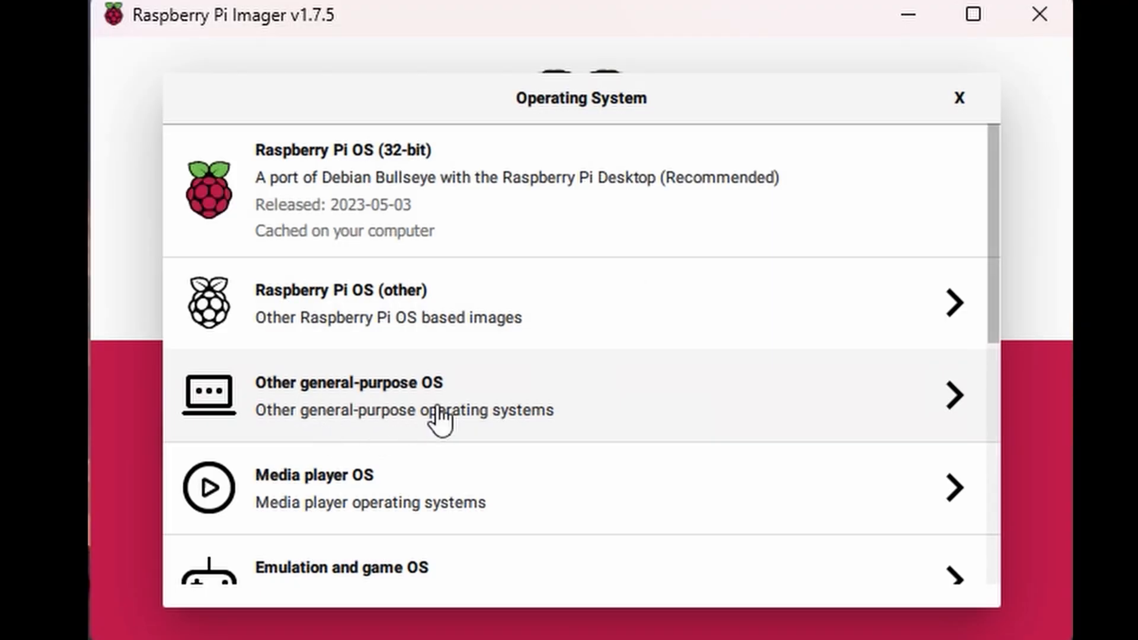
click(440, 413)
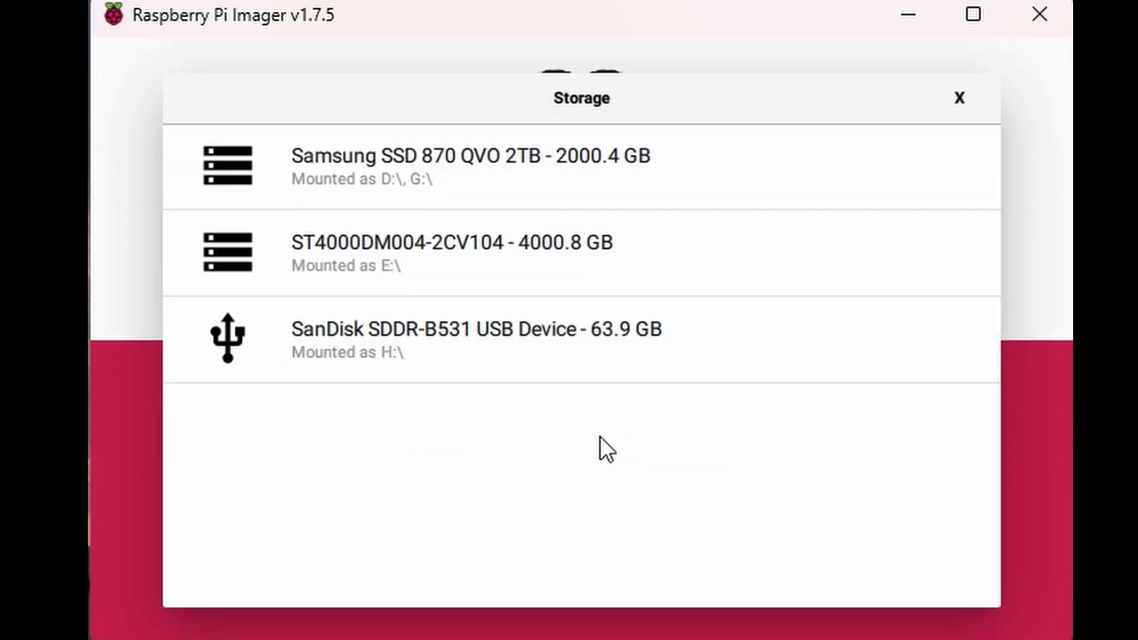
Write the USB boot image to the SanDisk SDDR-B531 card, confirming the data erase
click(475, 328)
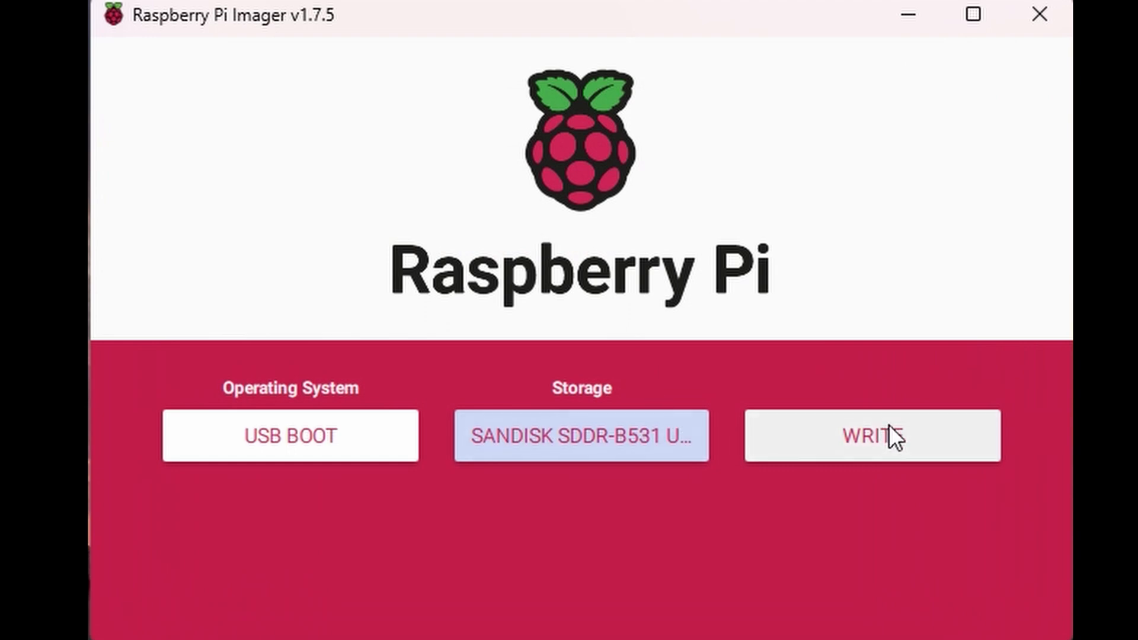
click(882, 436)
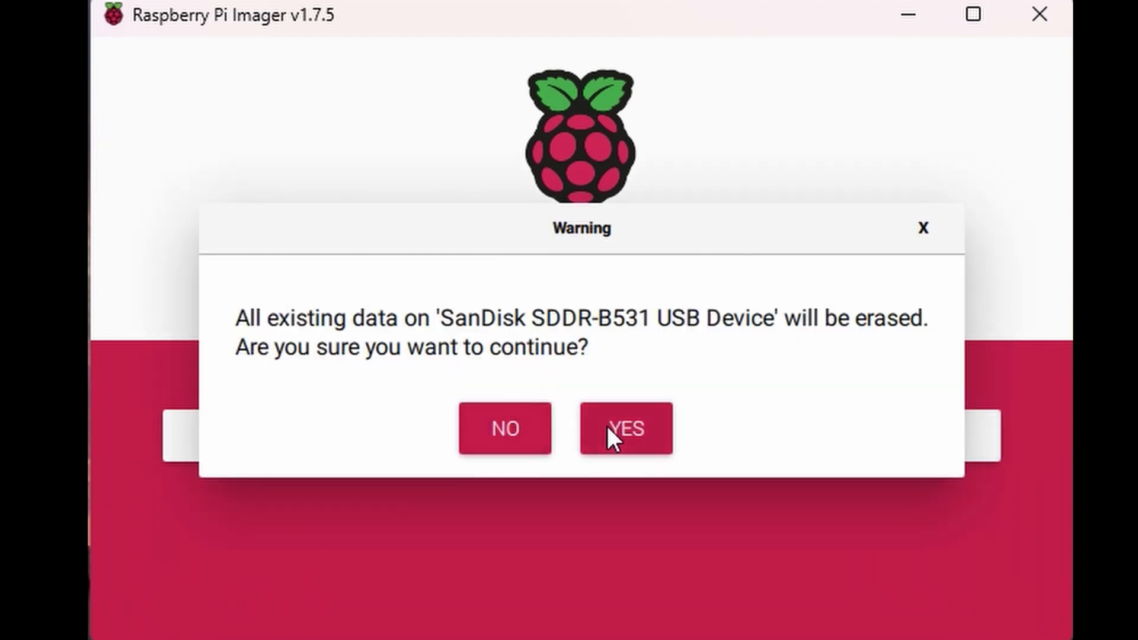
click(626, 429)
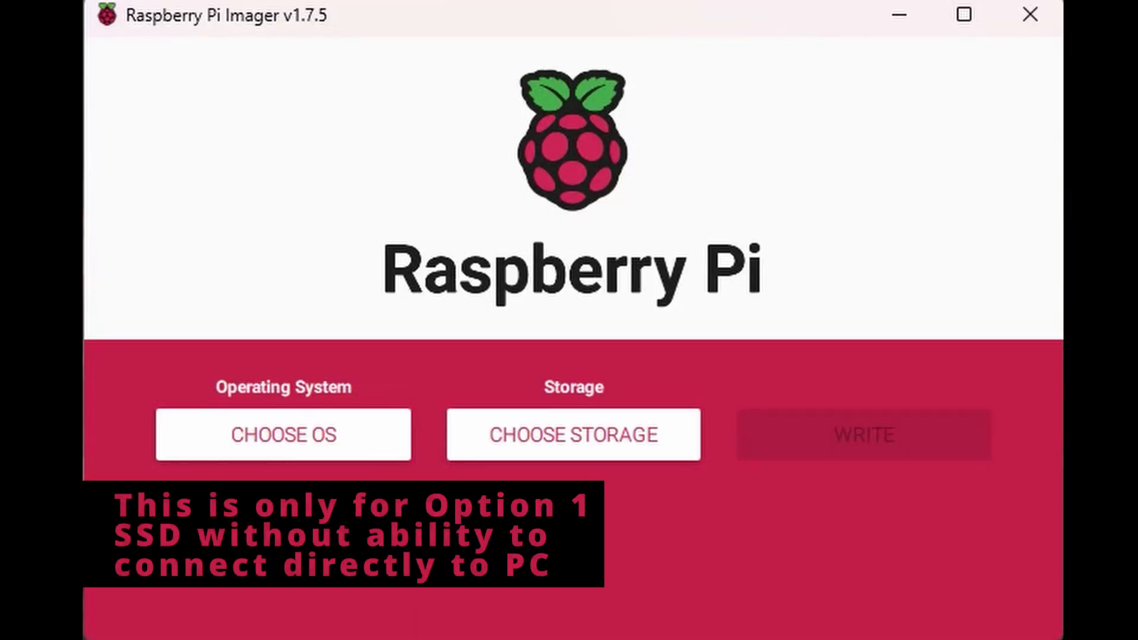
Select Raspberry Pi OS (32-bit) and bring up the advanced options dialog
click(282, 435)
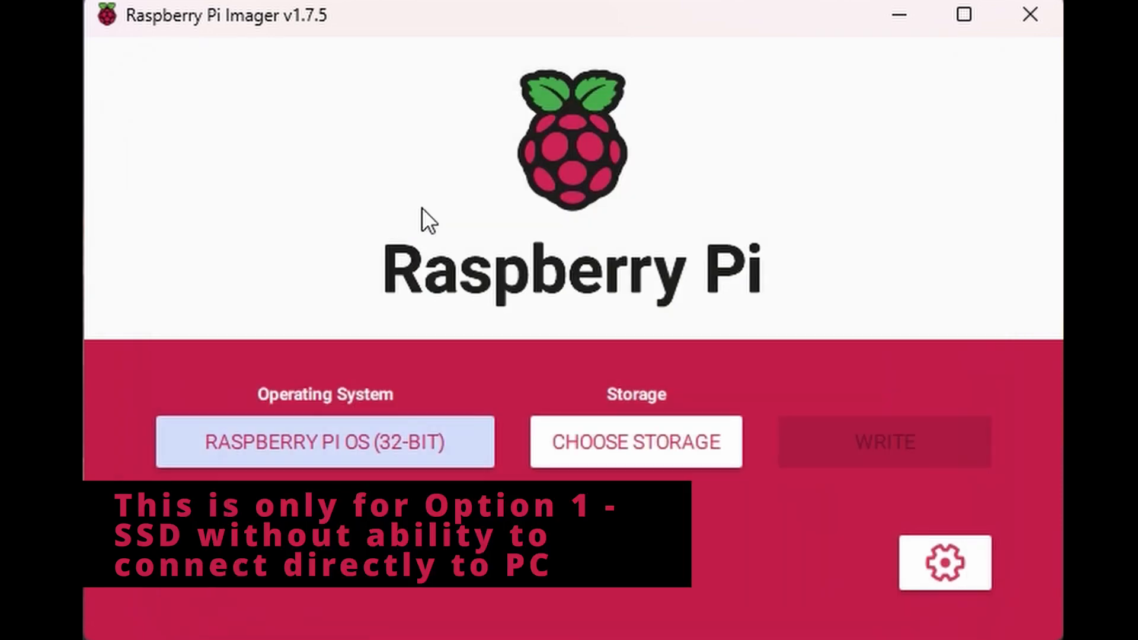
click(635, 441)
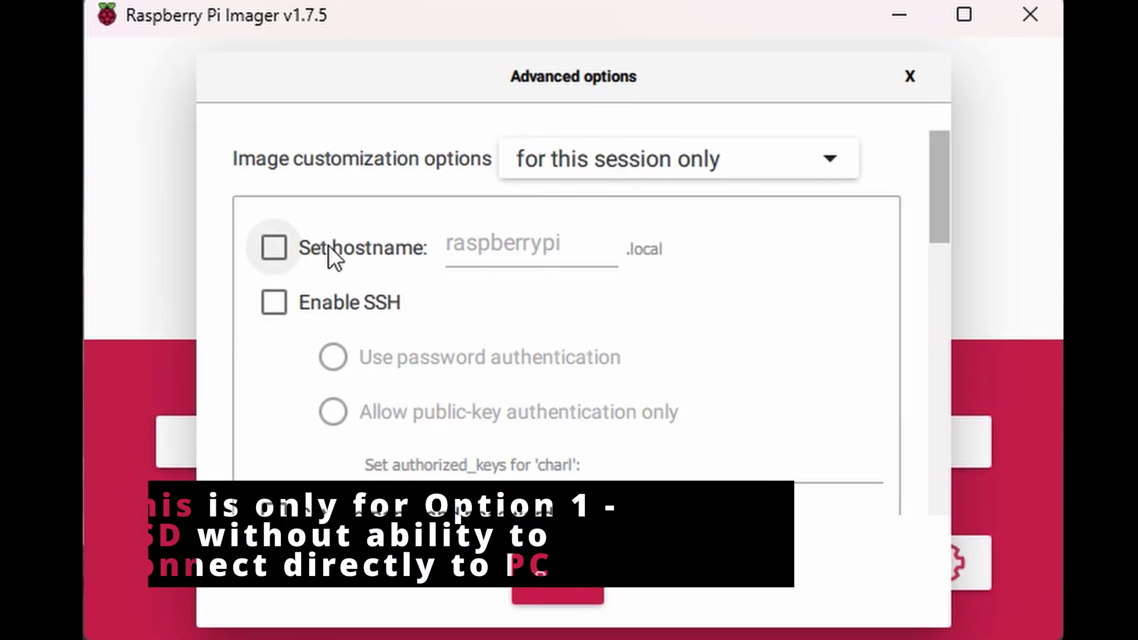
Enable the username/password and wireless LAN advanced options, then save them
scroll(down, 3)
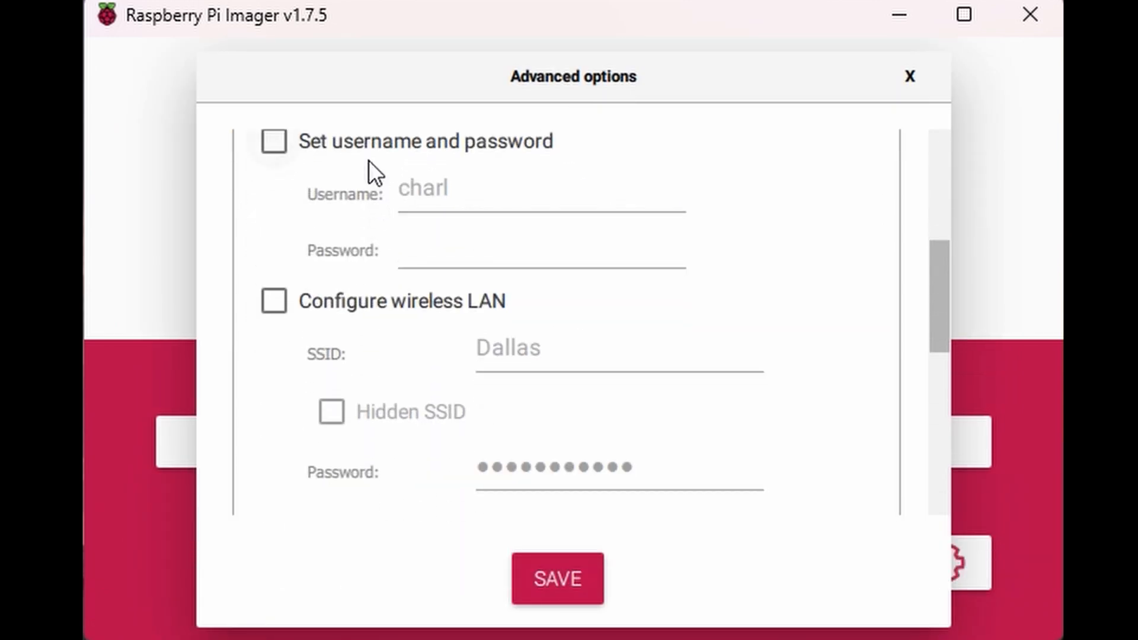
click(272, 141)
text(pi)
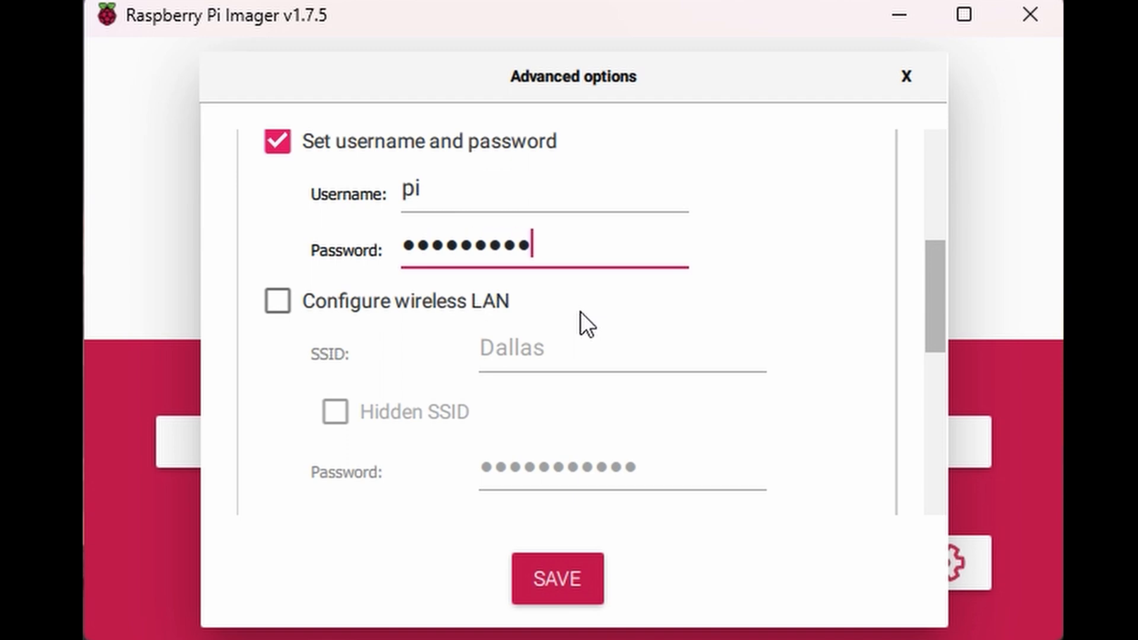
click(276, 300)
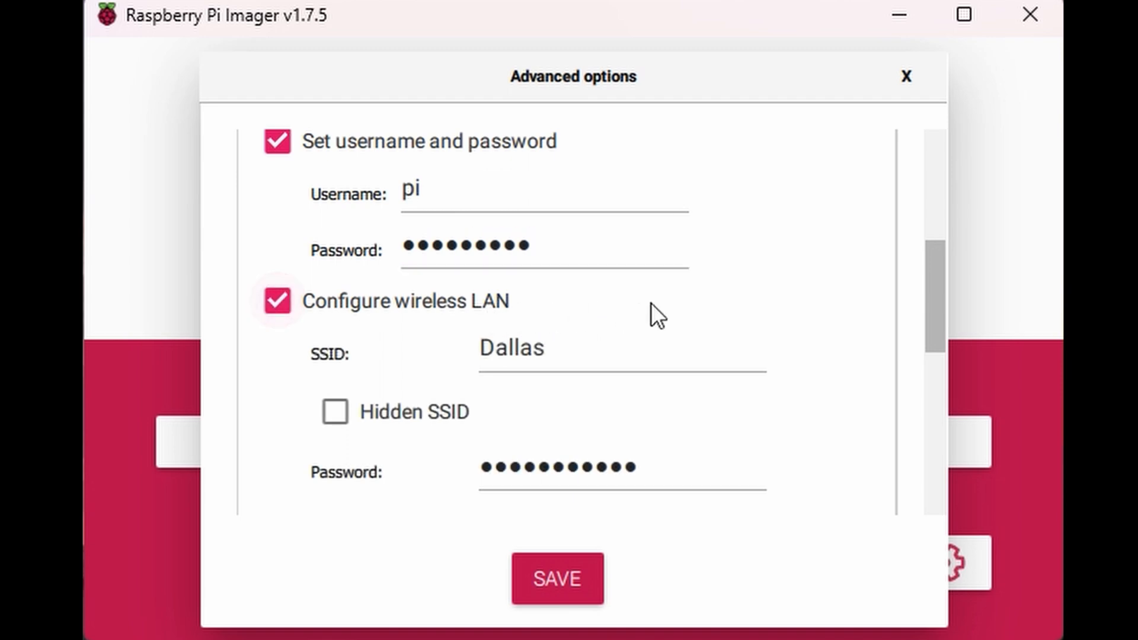
scroll(down, 3)
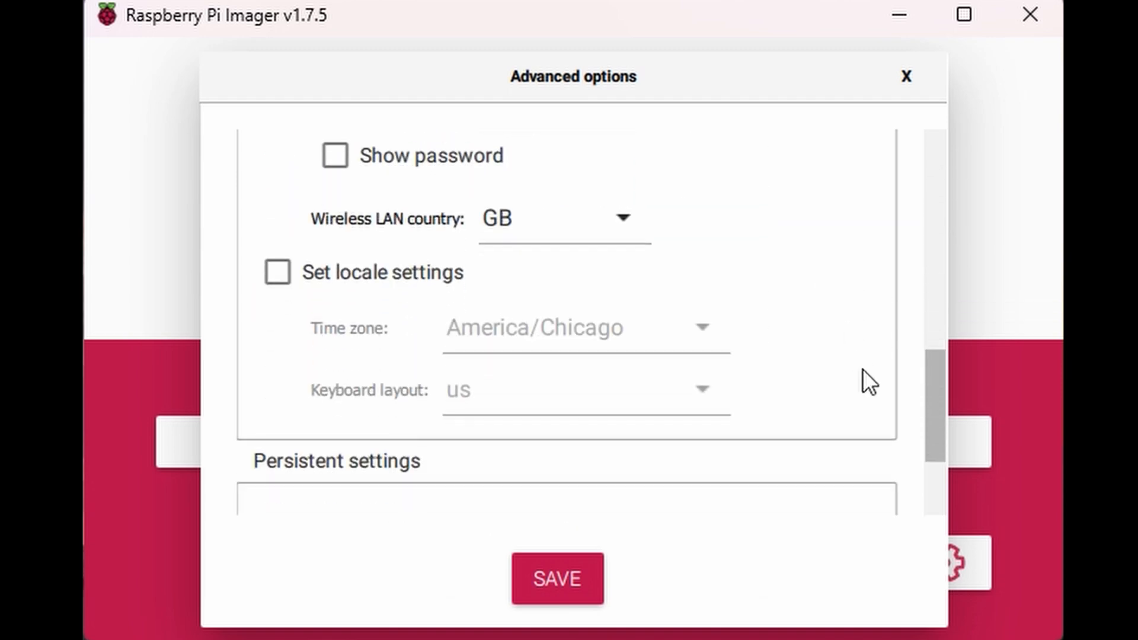
click(557, 578)
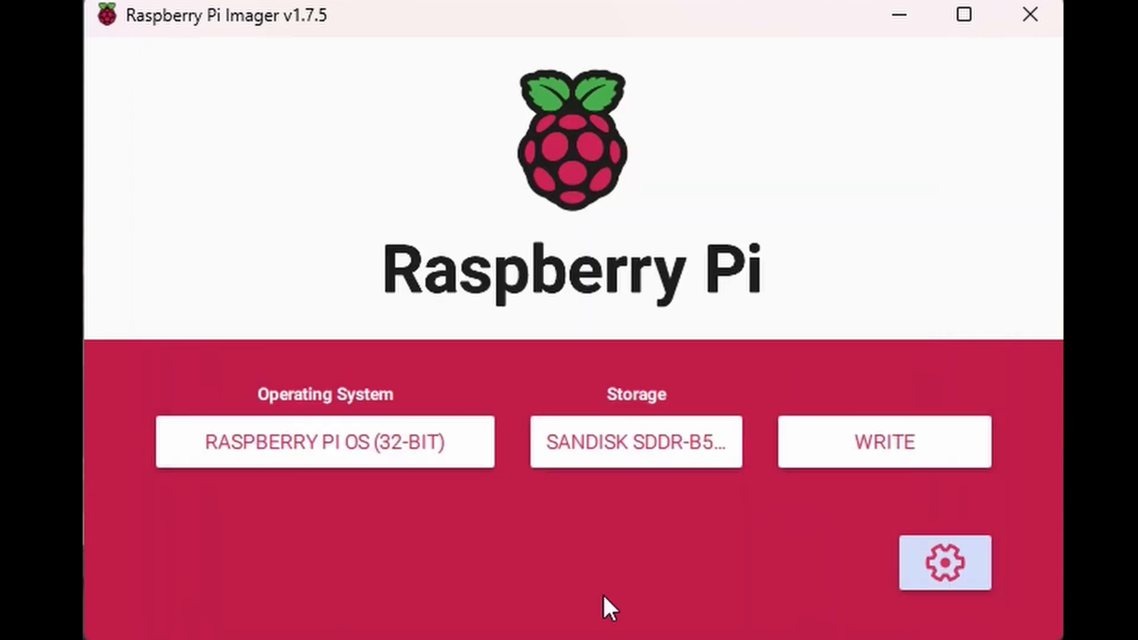
Start writing to the SanDisk card and confirm erasing its data
click(885, 442)
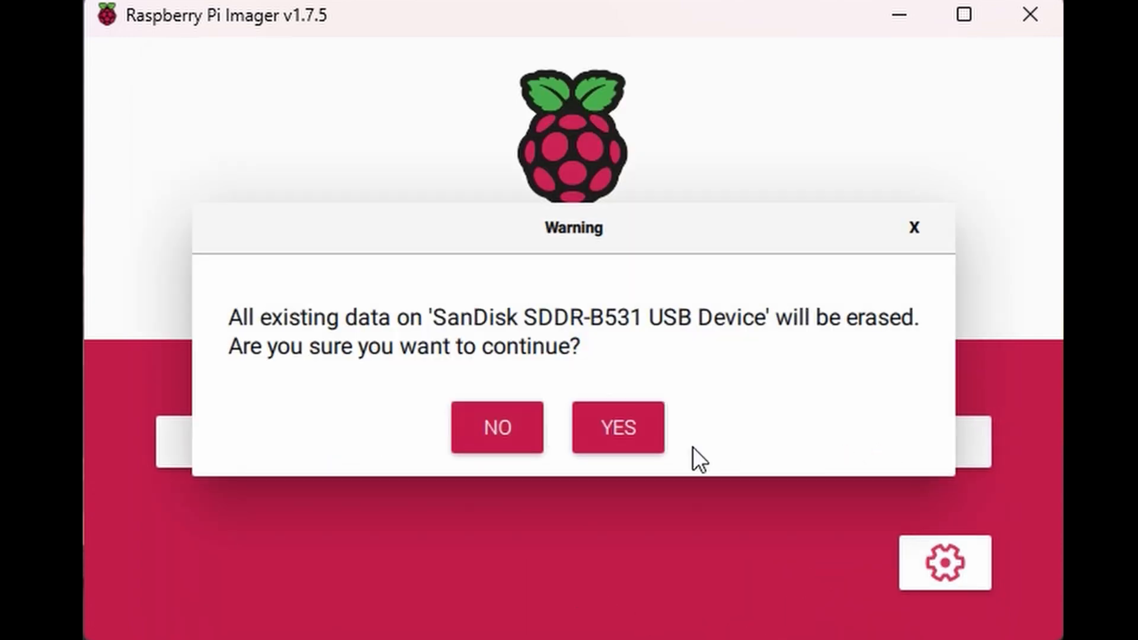
click(618, 427)
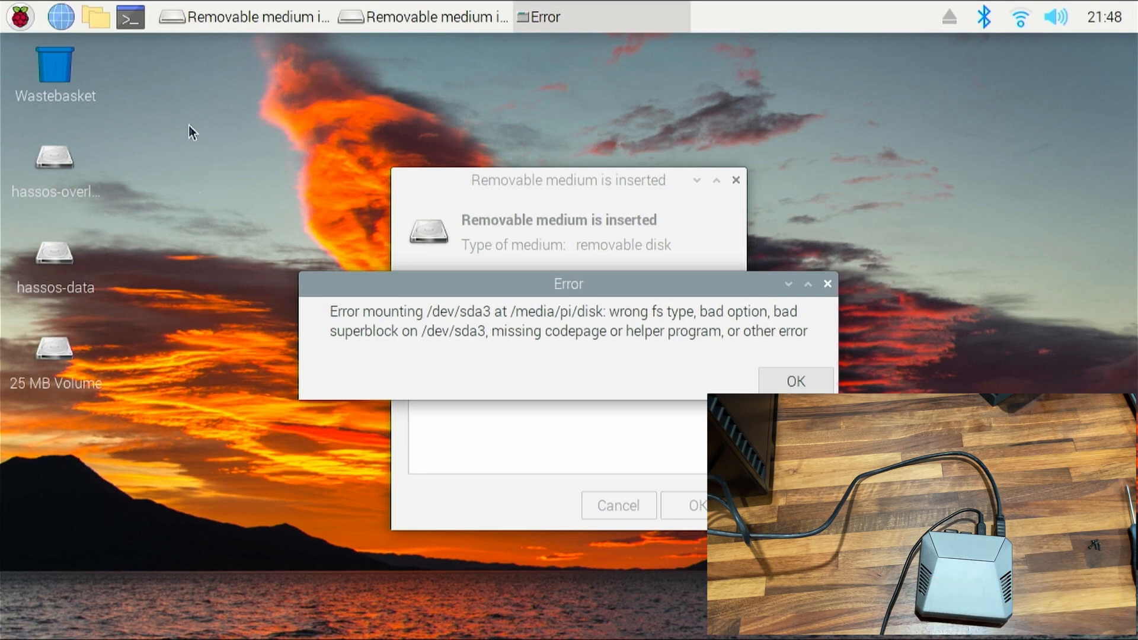
Dismiss the disk mount error dialog with OK
click(795, 380)
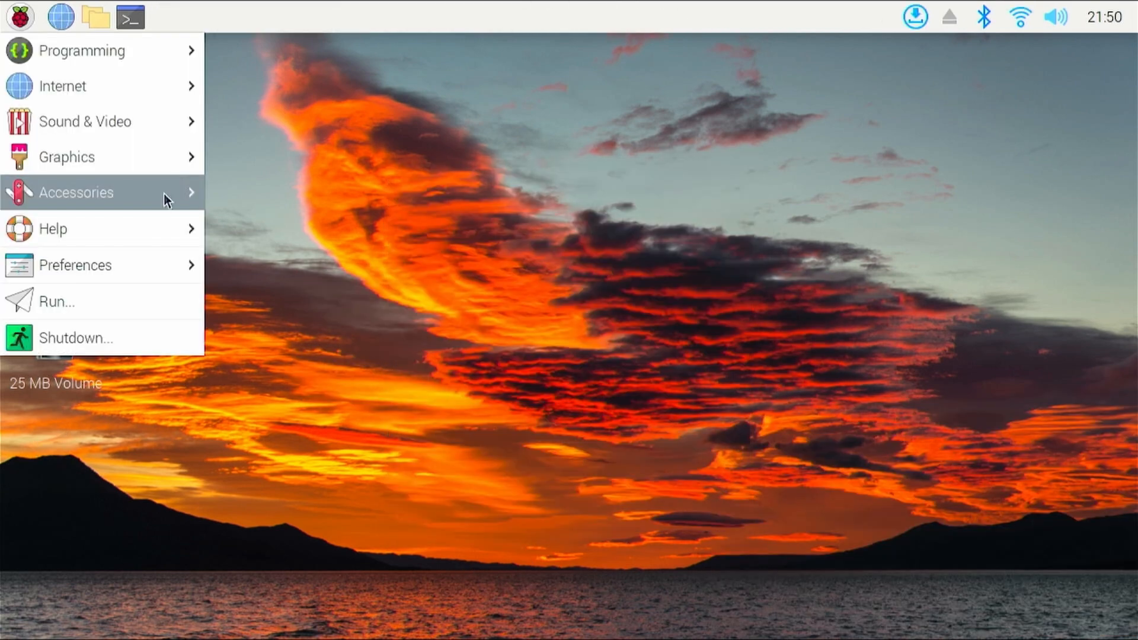
mouse_move(177, 201)
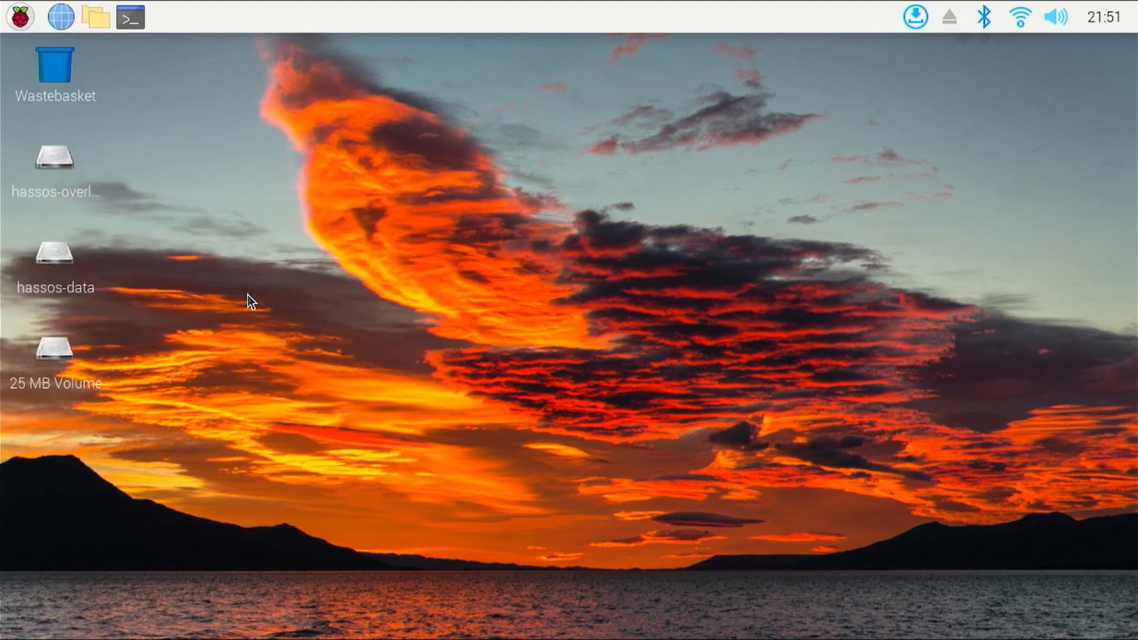
mouse_move(272, 304)
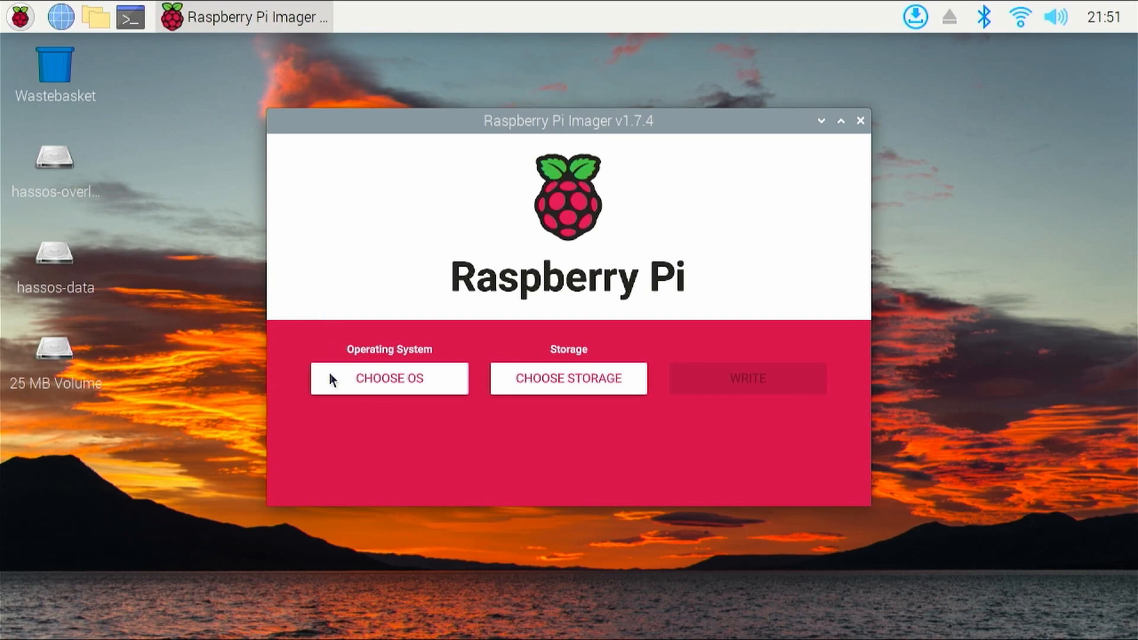
Pick Home Assistant OS and choose the Argon SSD as the target drive
click(389, 378)
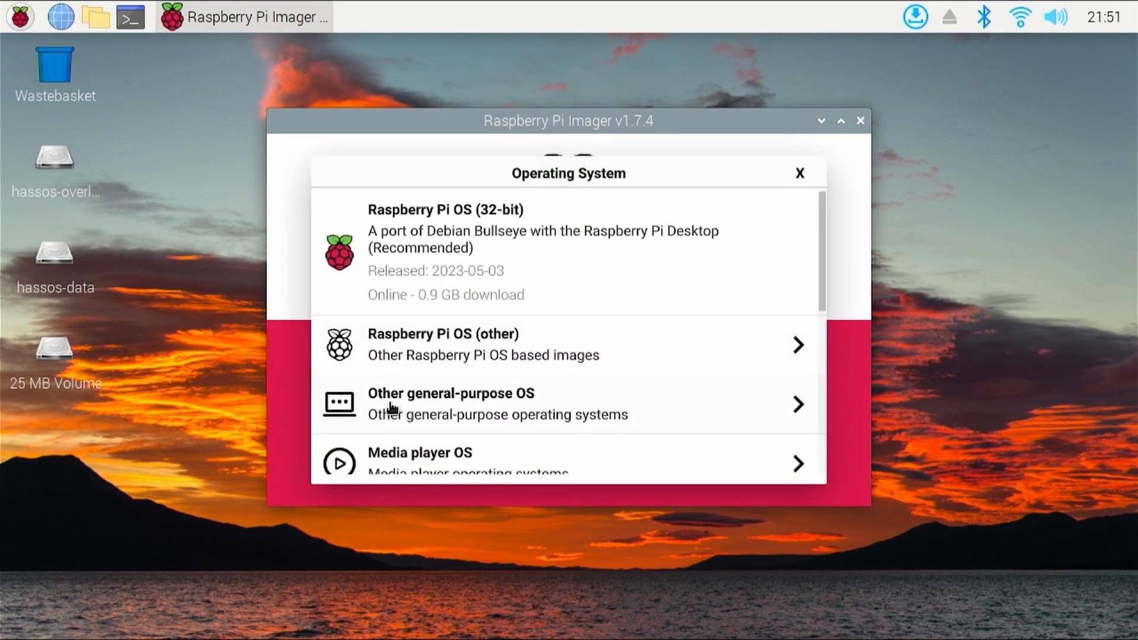
scroll(down, 3)
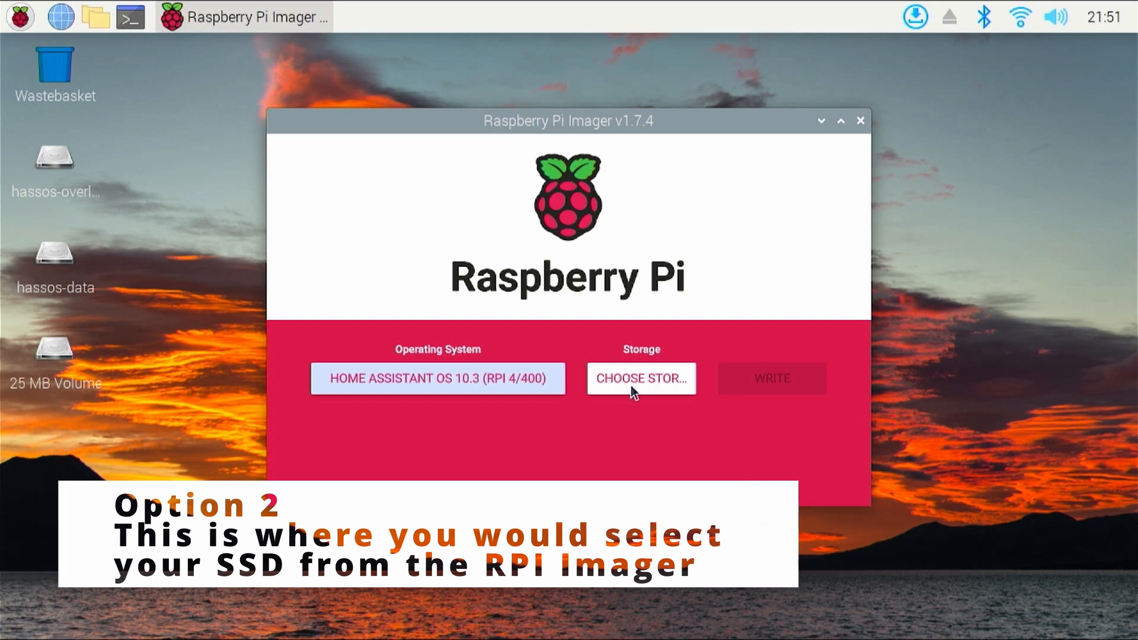
click(640, 378)
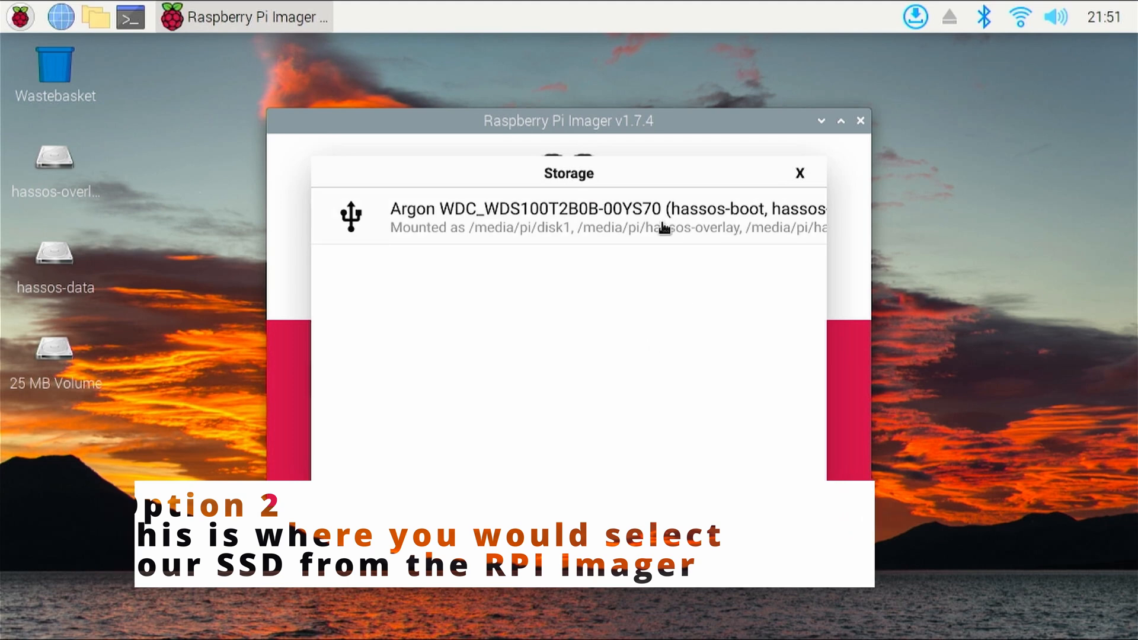
click(592, 214)
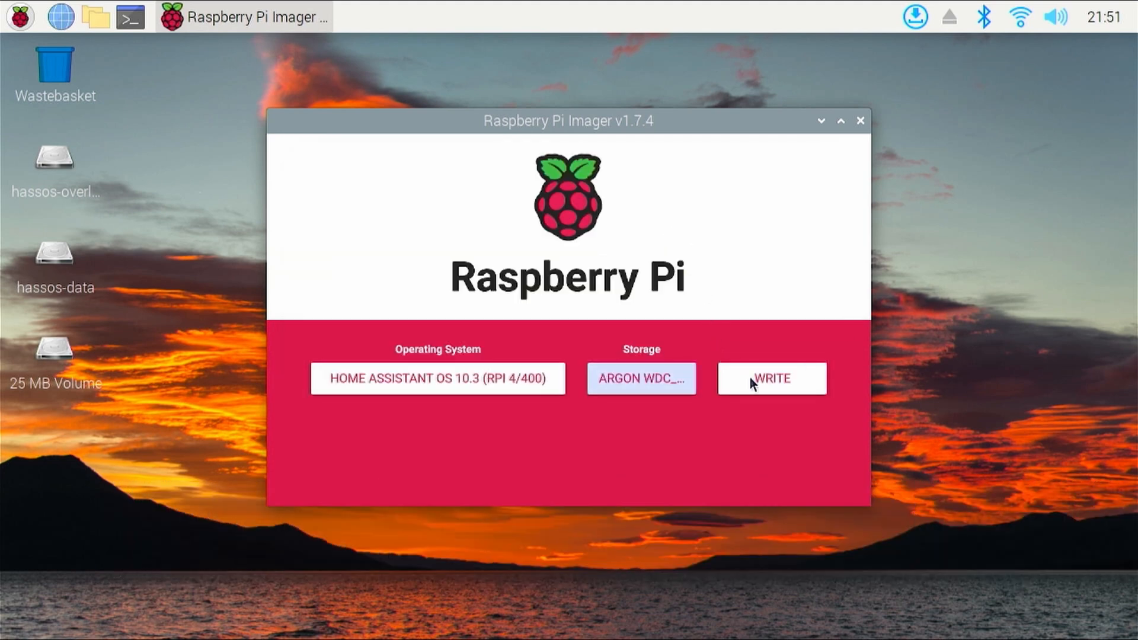
Write Home Assistant OS to the SSD, confirming the erase and entering the pi password
click(771, 378)
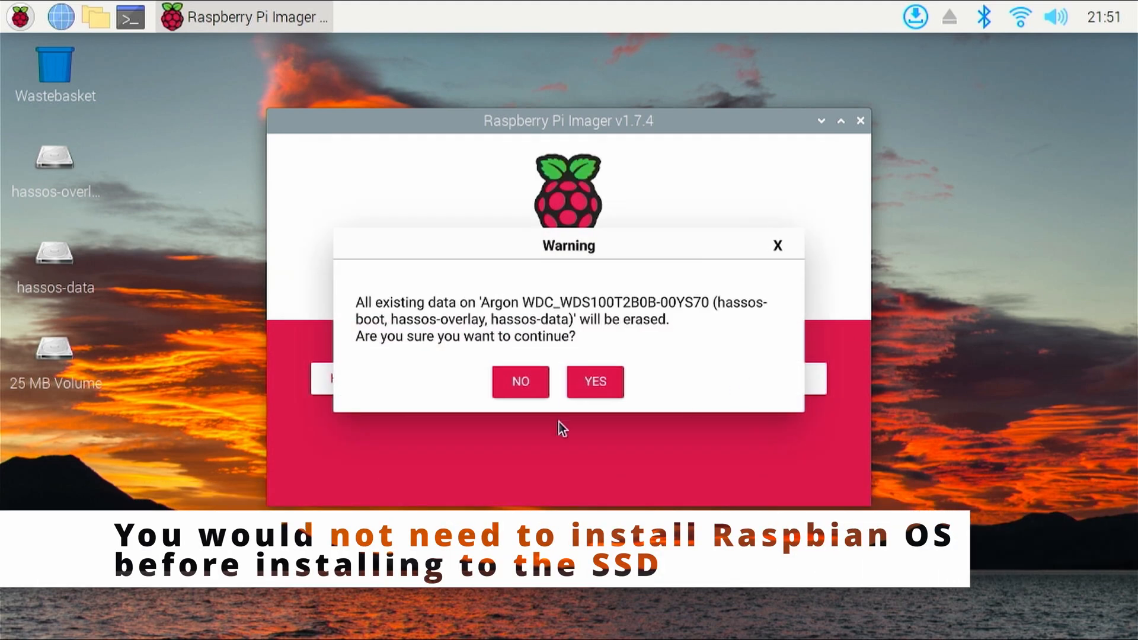
click(594, 381)
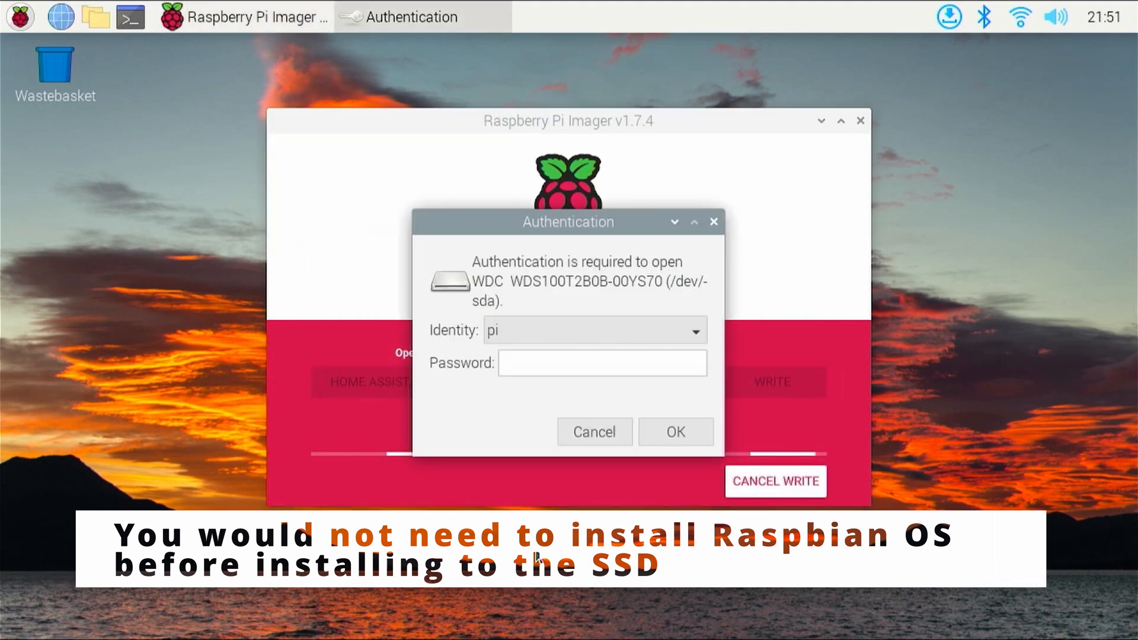
click(602, 363)
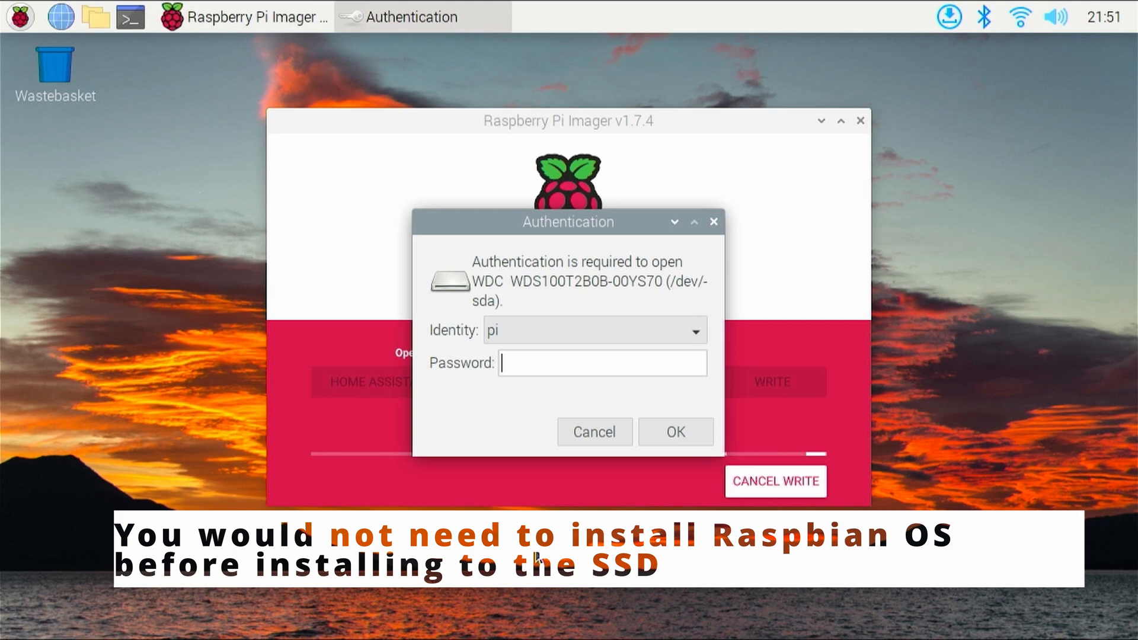
text(••••)
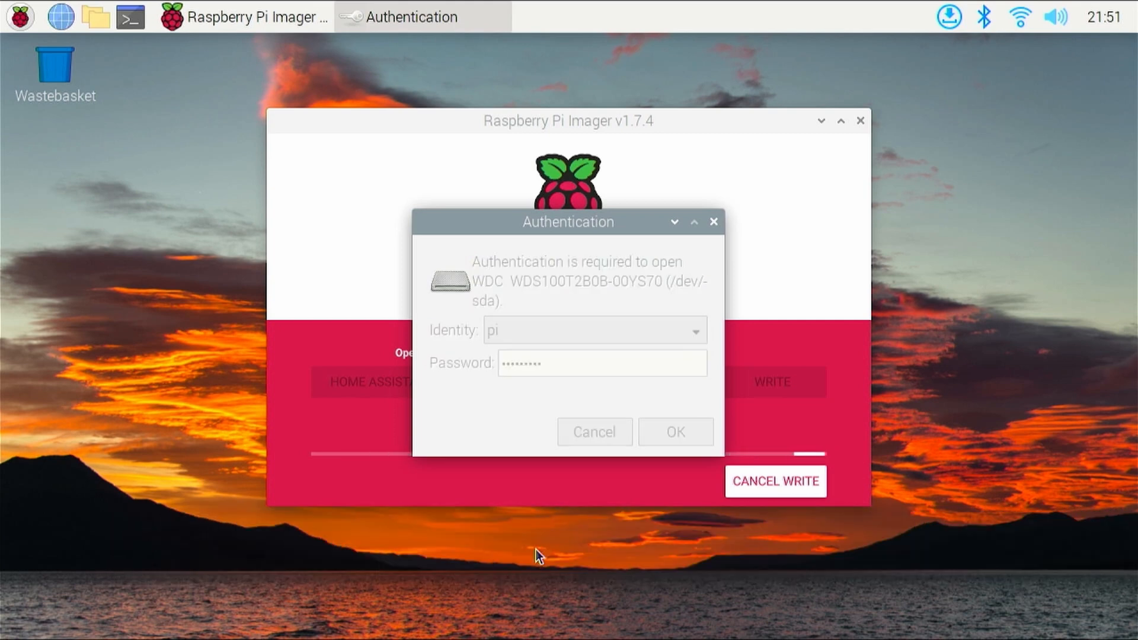
click(676, 431)
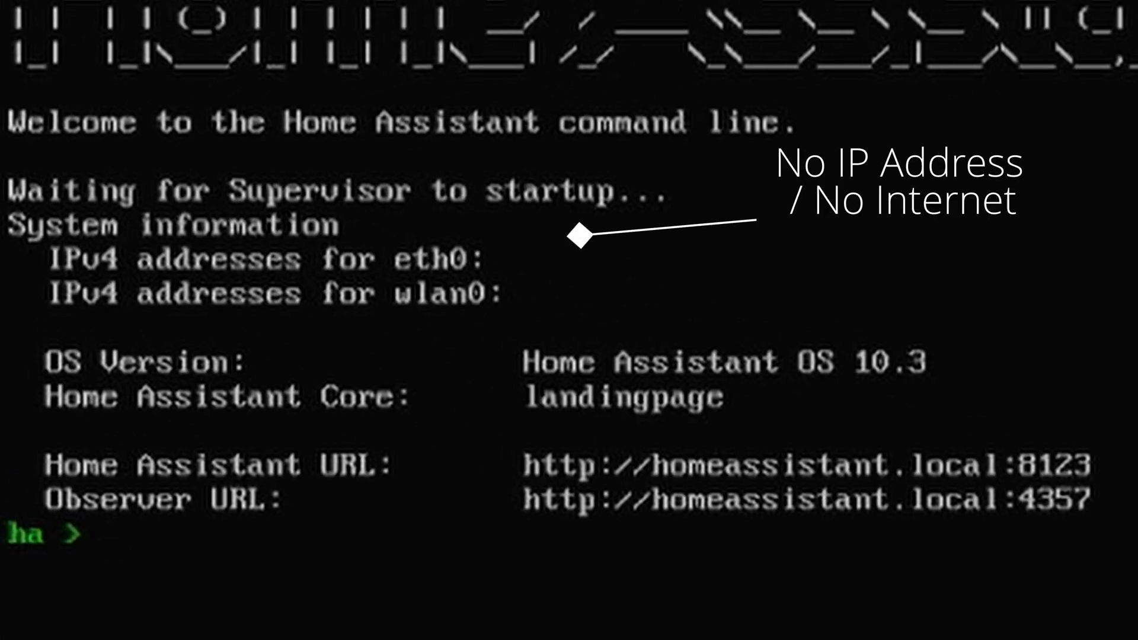
Run 'network info', then enter the wlan0 update: auto IPv4, WPA-PSK, infrastructure, SSID Dallas
text(networ)
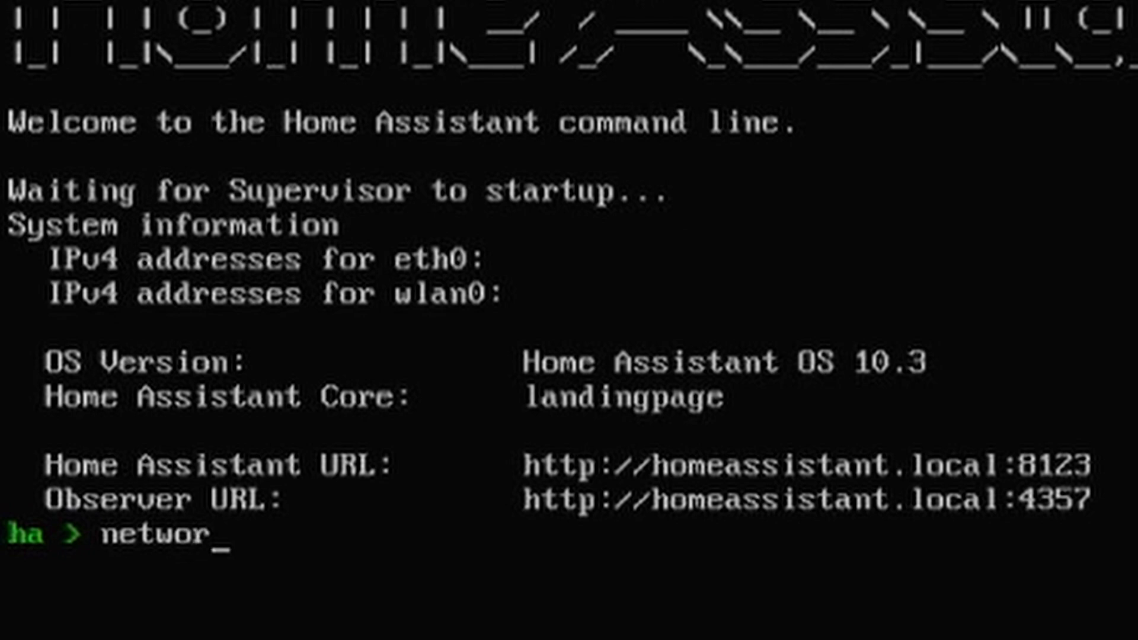
key(Enter)
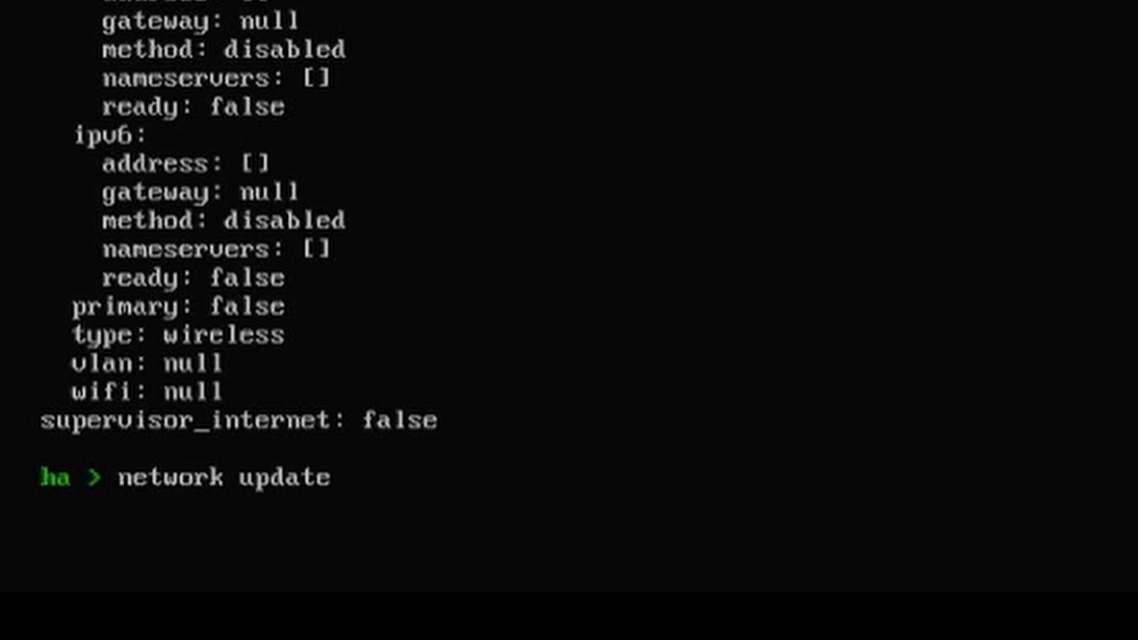
text(wlan0 --ipv)
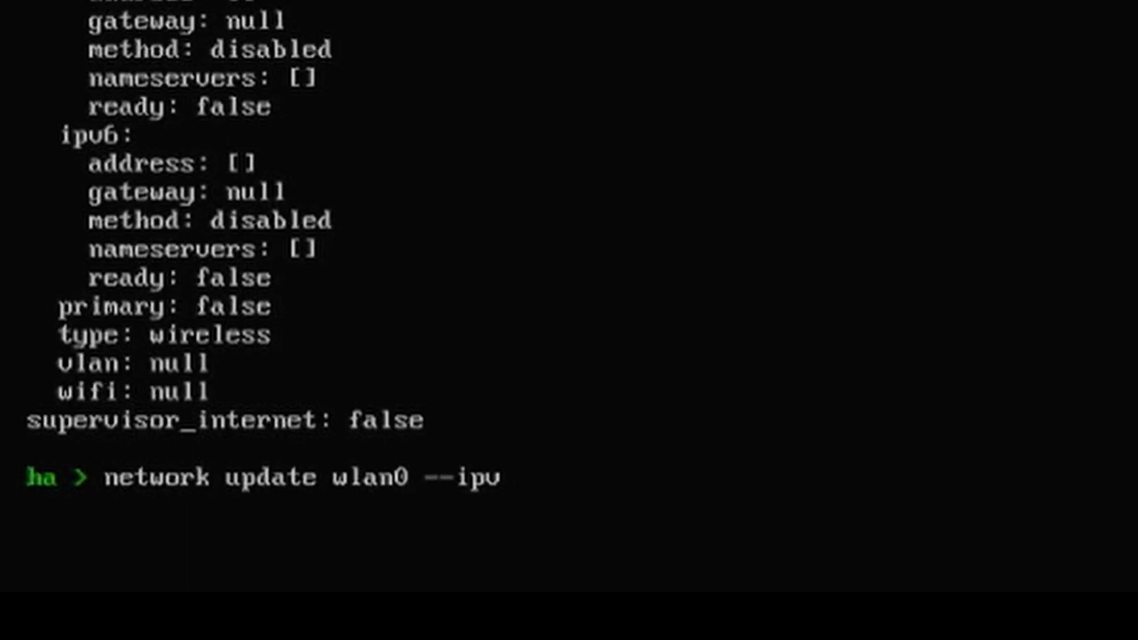
text(4-method auto)
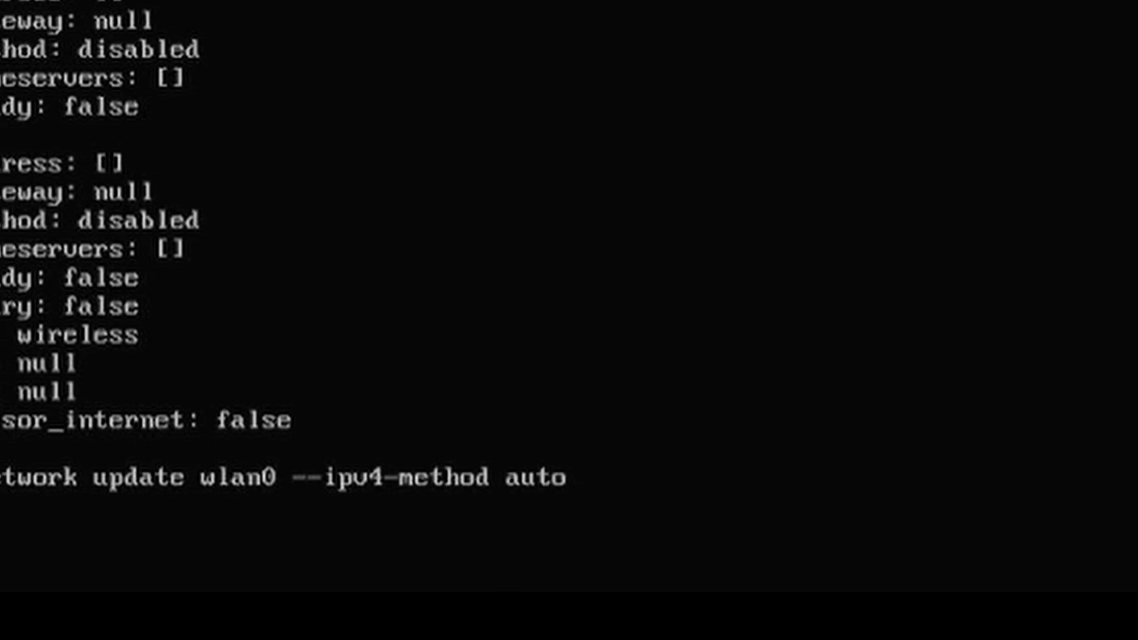
text(--wifi-)
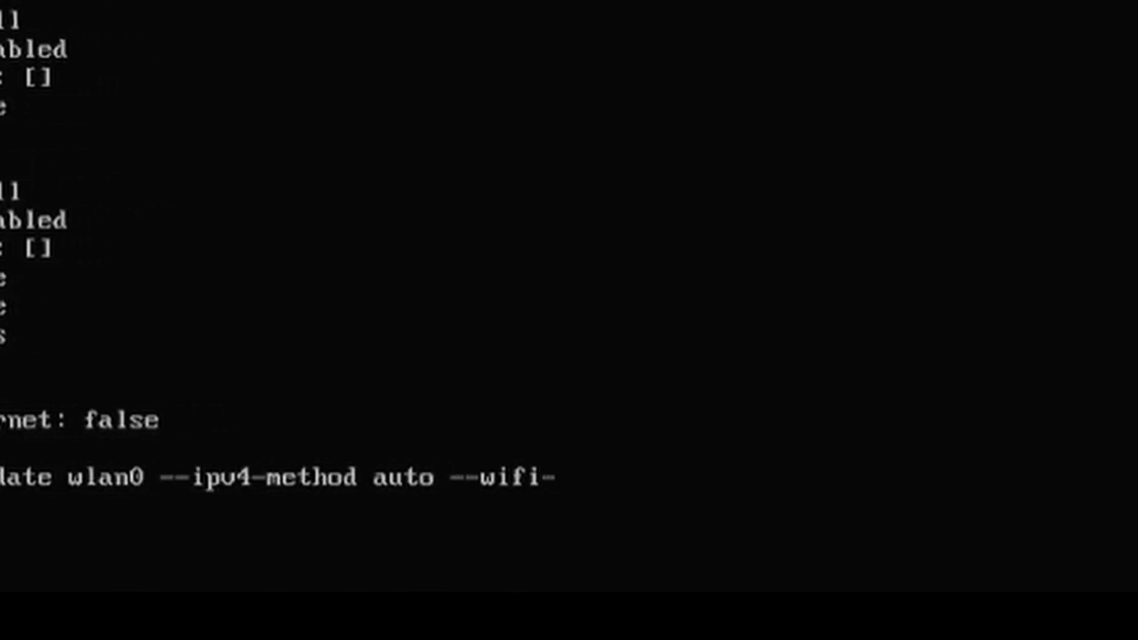
text(auth wpa-psk)
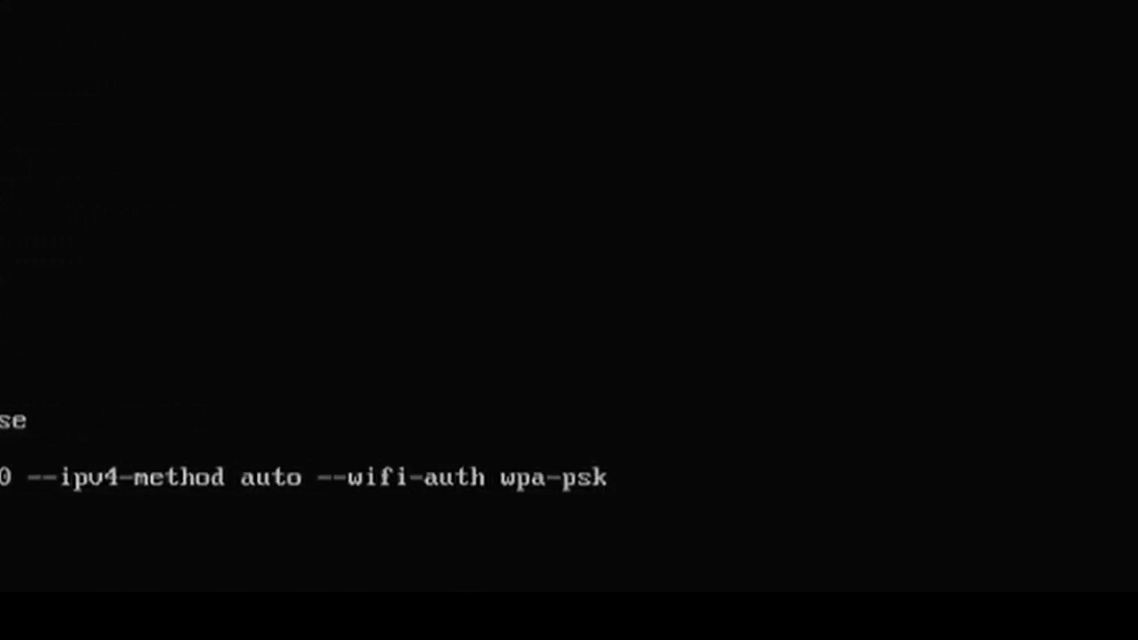
text(--wifi-mode infrastr)
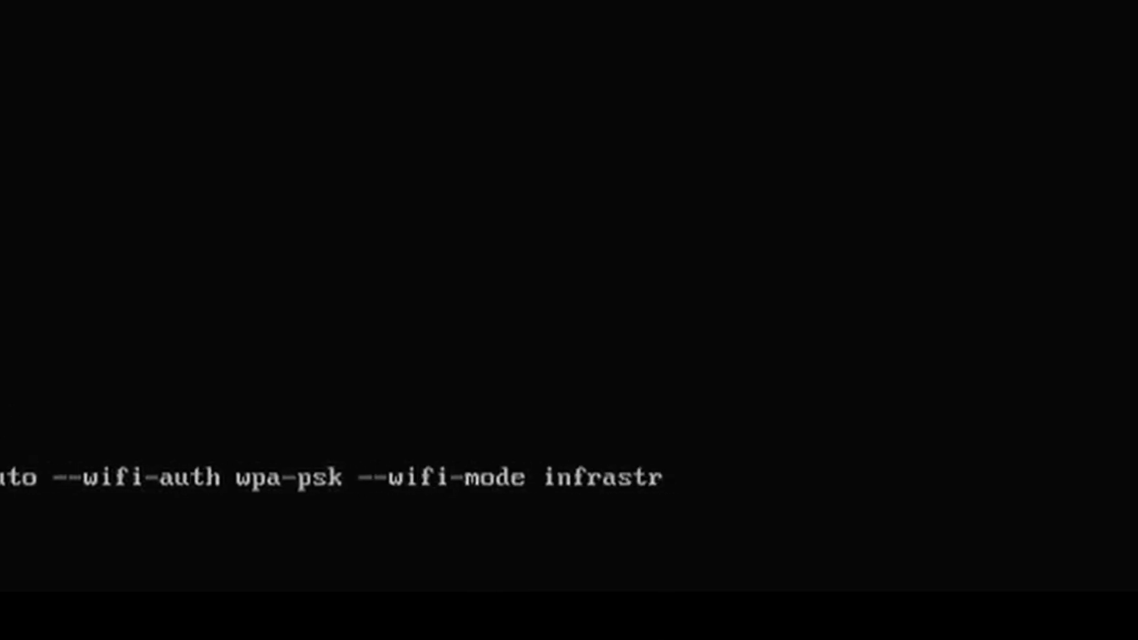
text(ucture --wifi-ssid Dallas)
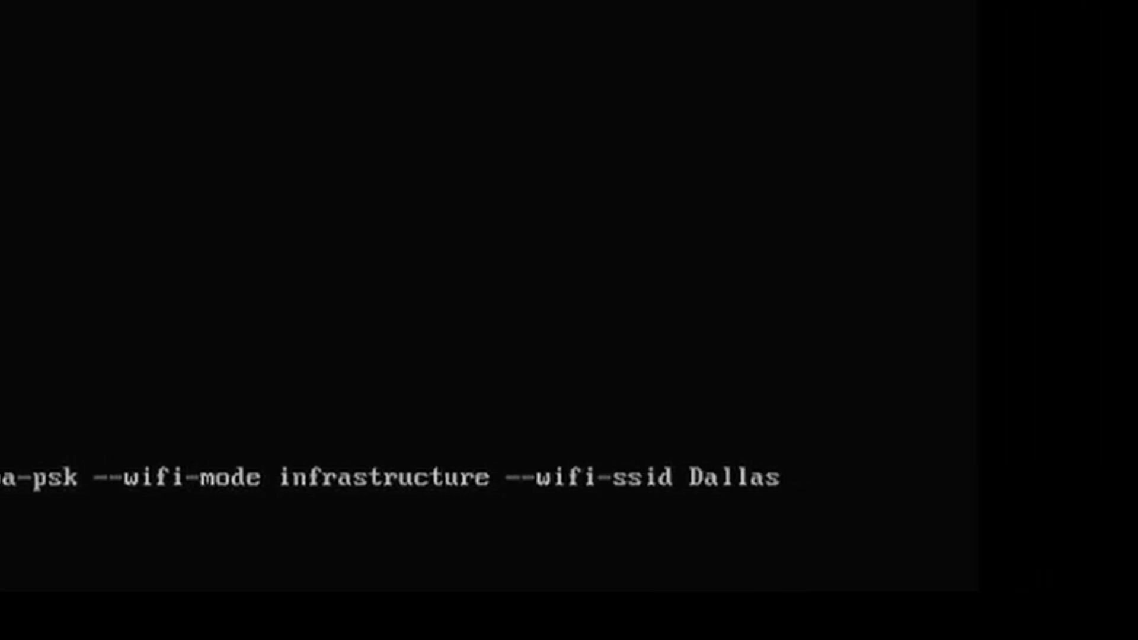
text(--wifi-ps)
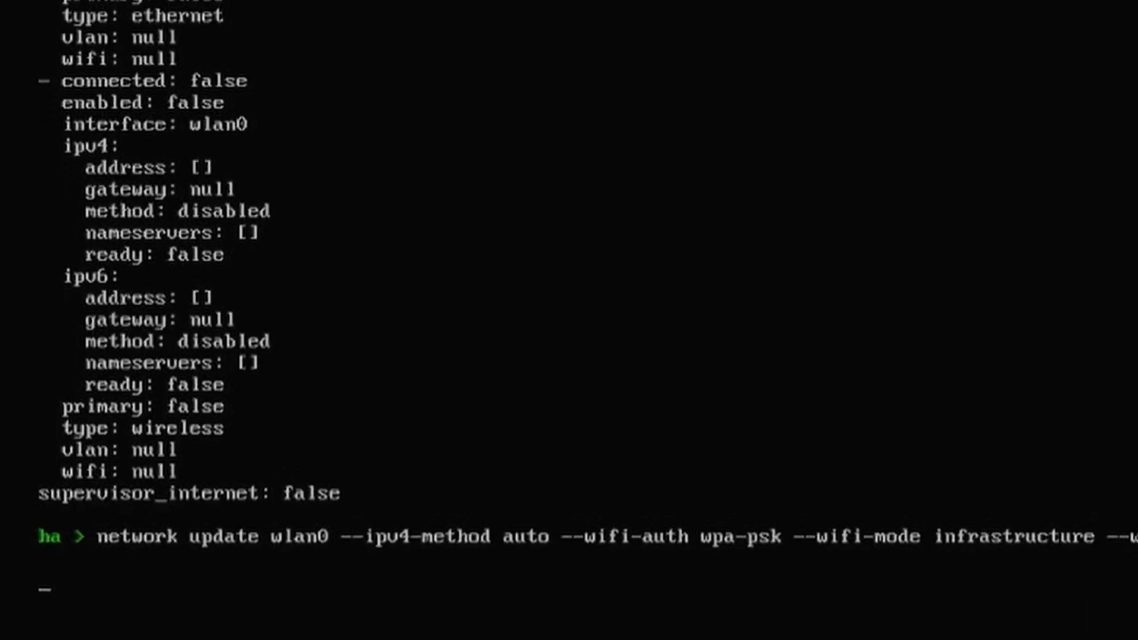
key(Enter)
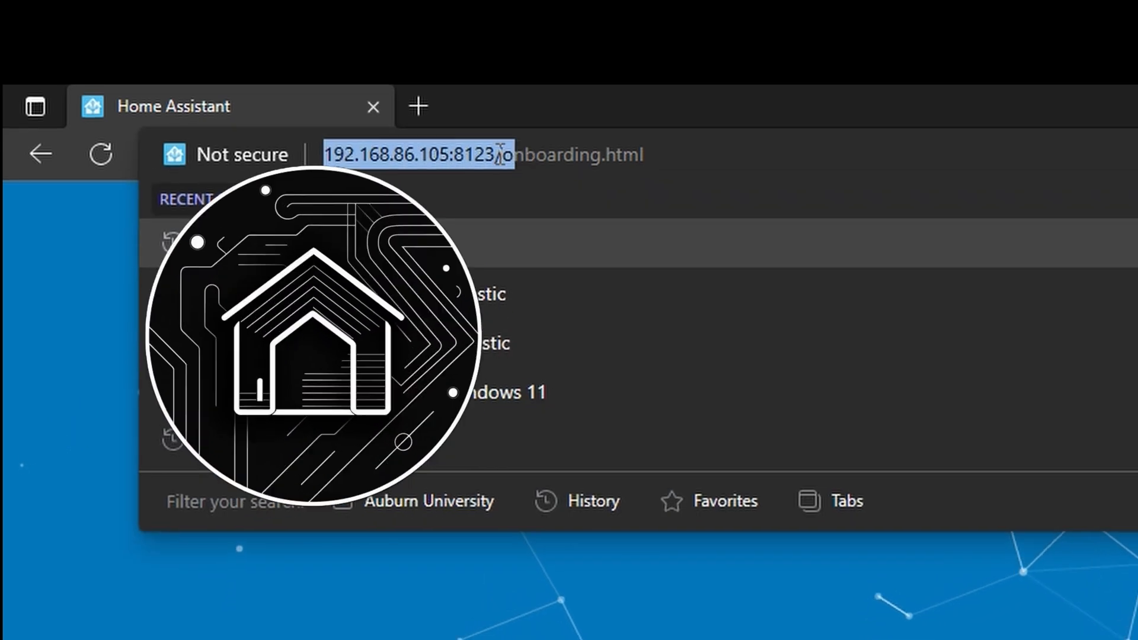
key(Enter)
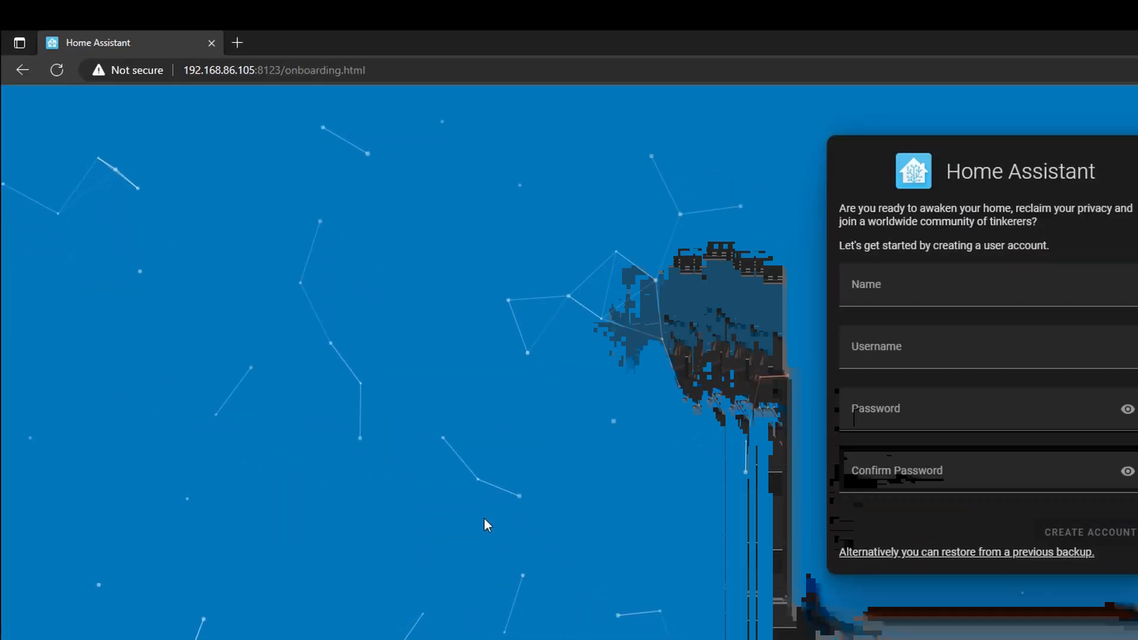